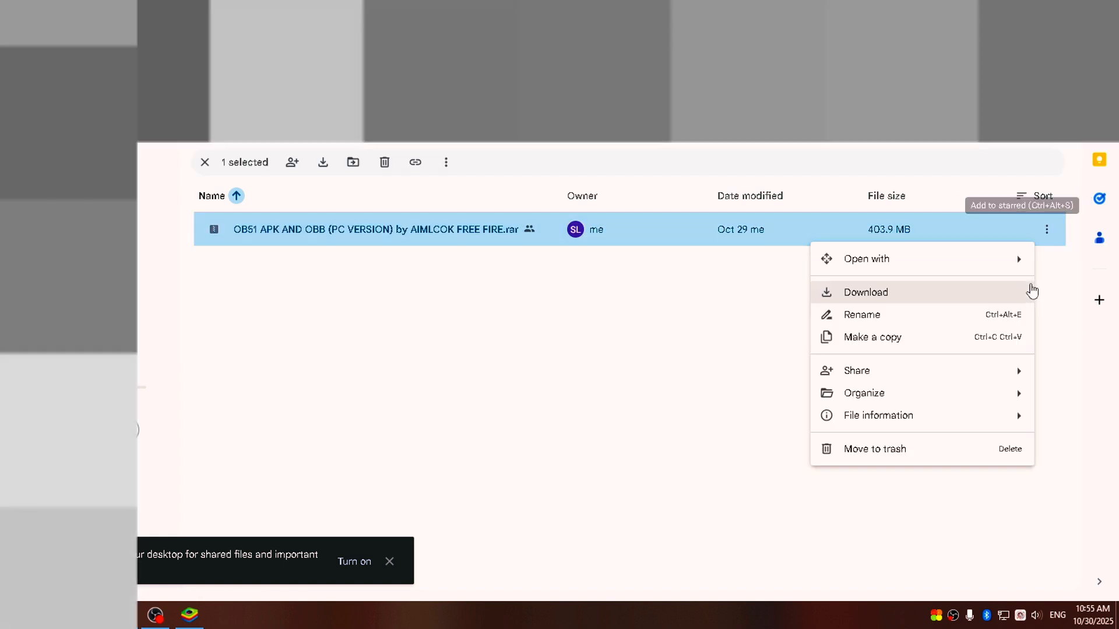
Download the OB51 APK and OBB .rar from Google Drive, accepting the virus-scan warning.
{"action": "left_click", "coordinate": [865, 291]}
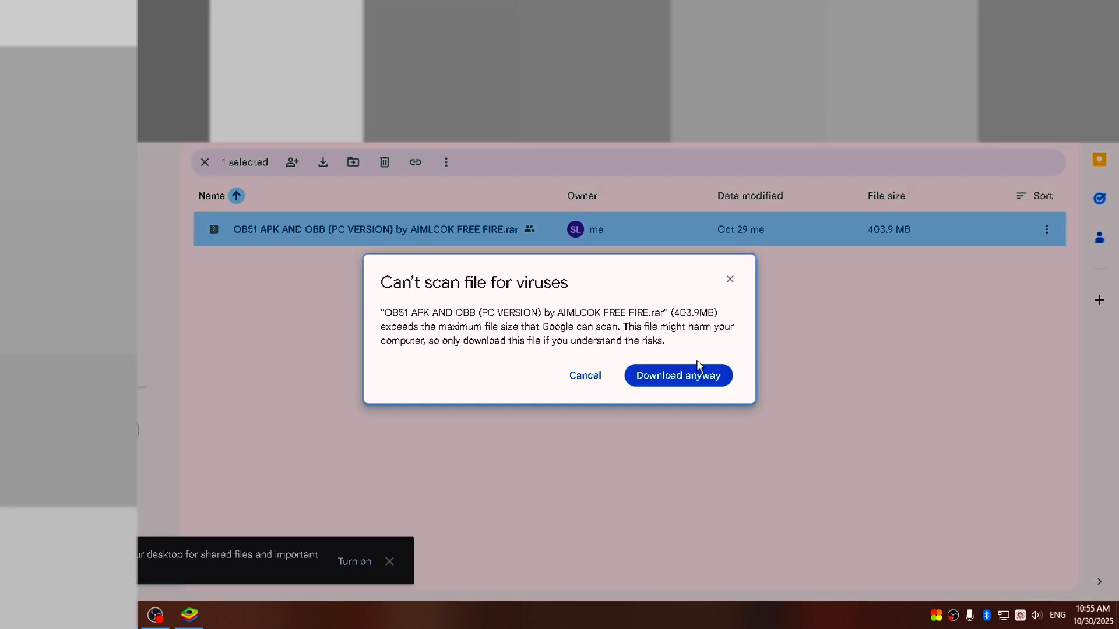
{"action": "left_click", "coordinate": [678, 375]}
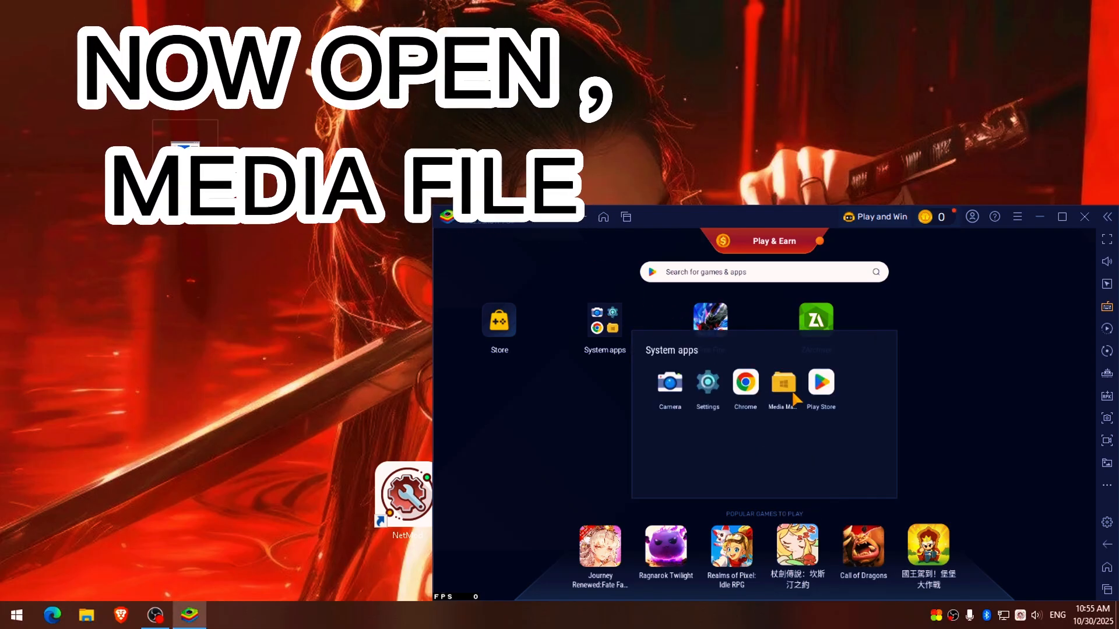
Import the OB51 archive from the Windows desktop via Media Manager's Import From Windows.
{"action": "left_click", "coordinate": [784, 381]}
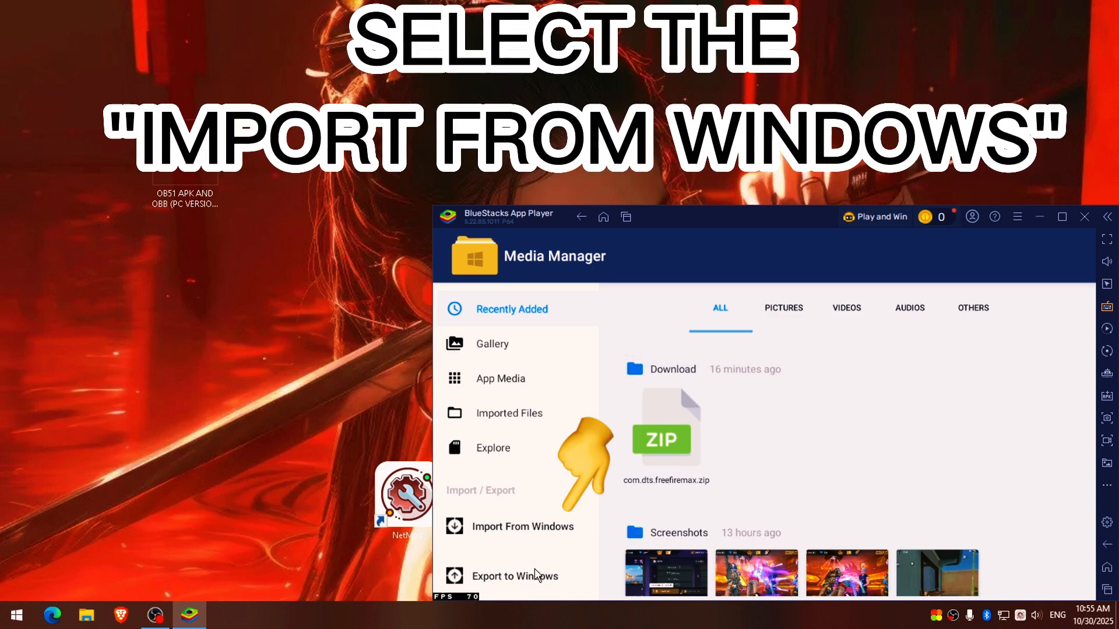
{"action": "left_click", "coordinate": [522, 527]}
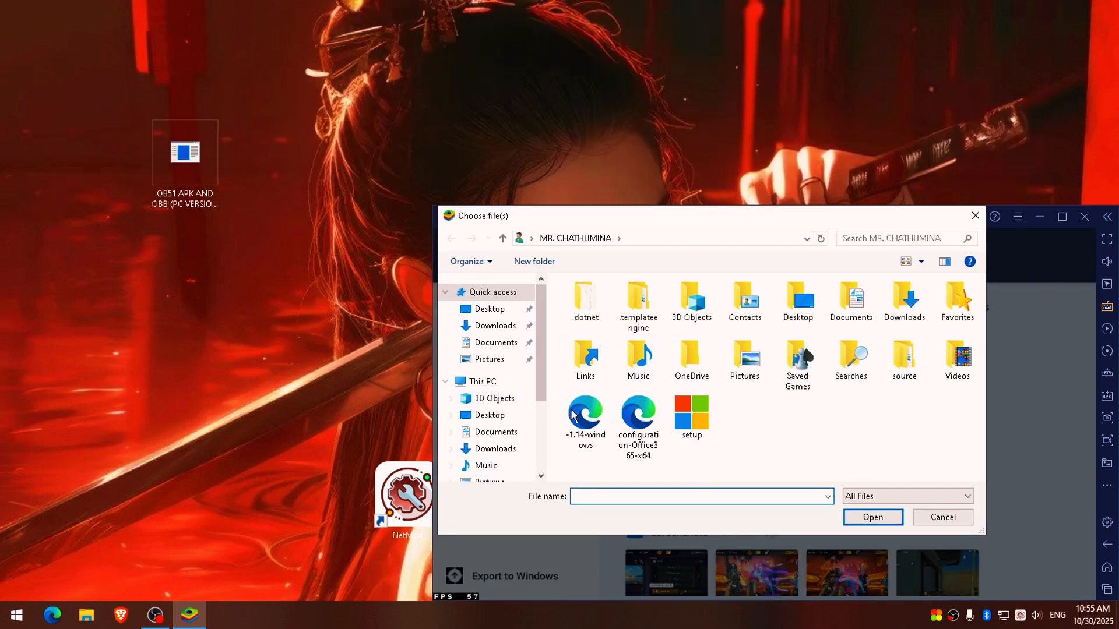
{"action": "left_click", "coordinate": [490, 309]}
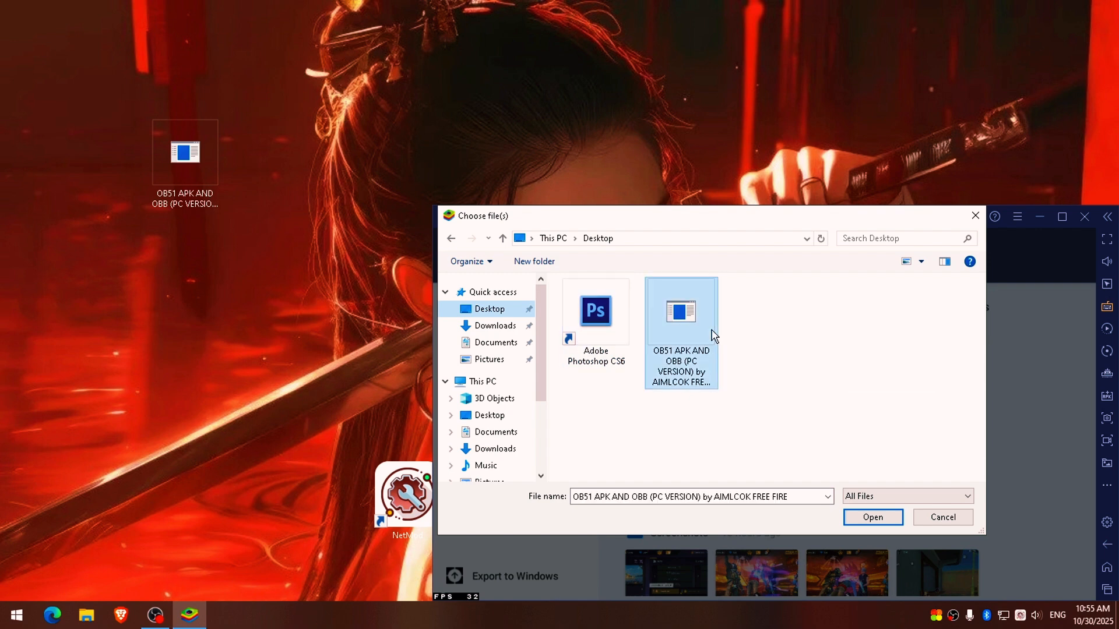
{"action": "left_click", "coordinate": [873, 517]}
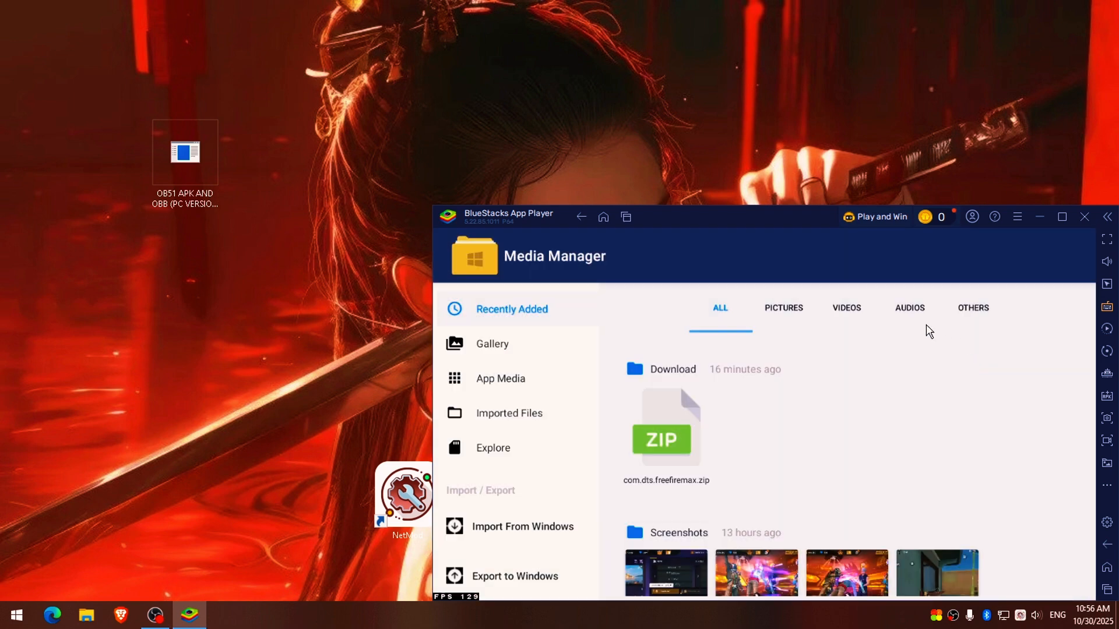
{"action": "mouse_move", "coordinate": [825, 392]}
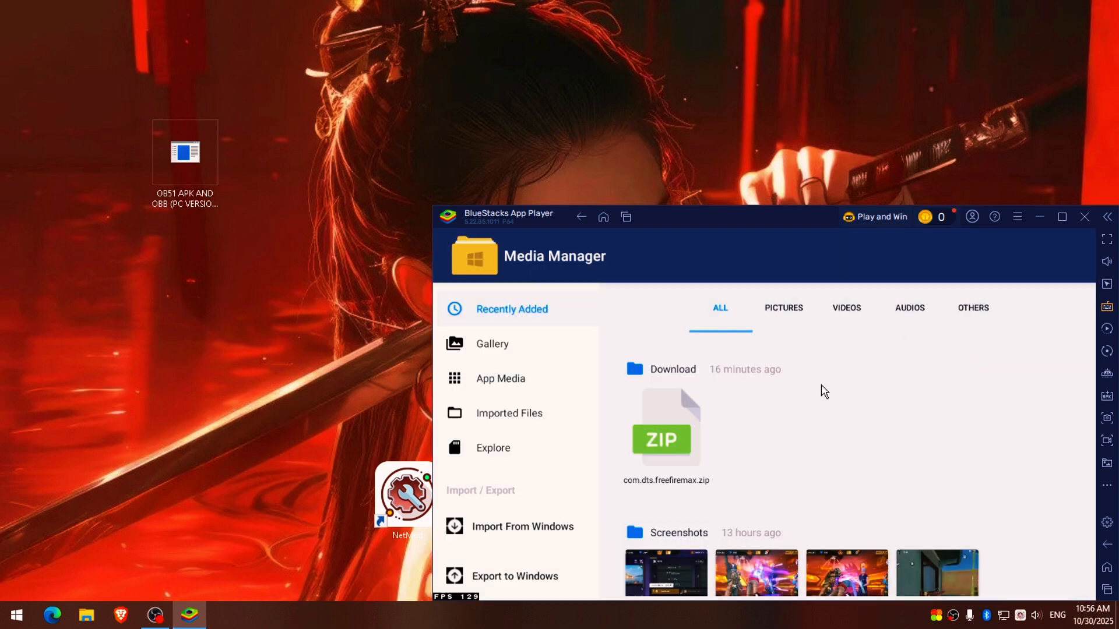
Open the imported OB51 archive with ZArchiver, just once, revealing the APK and data folder.
{"action": "left_click", "coordinate": [508, 413]}
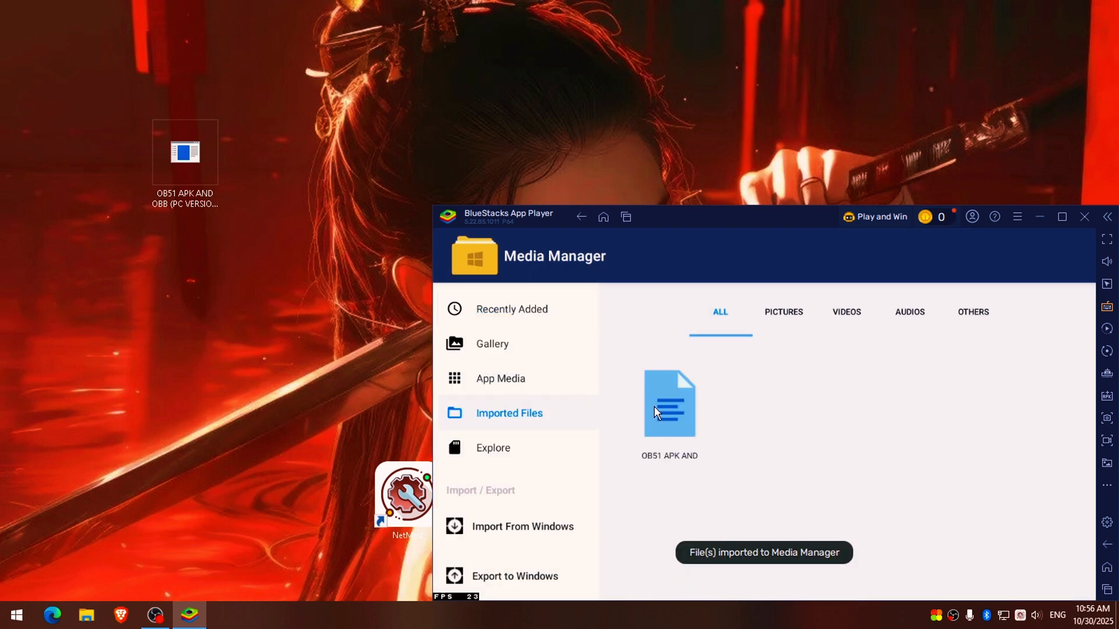
{"action": "left_click", "coordinate": [669, 404]}
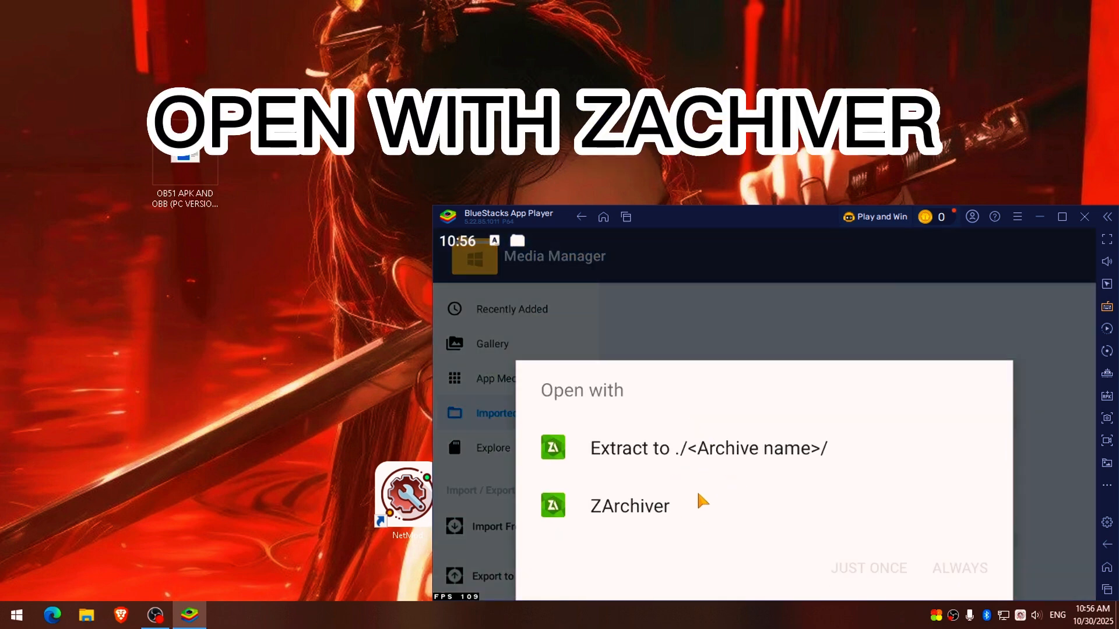
{"action": "left_click", "coordinate": [630, 506]}
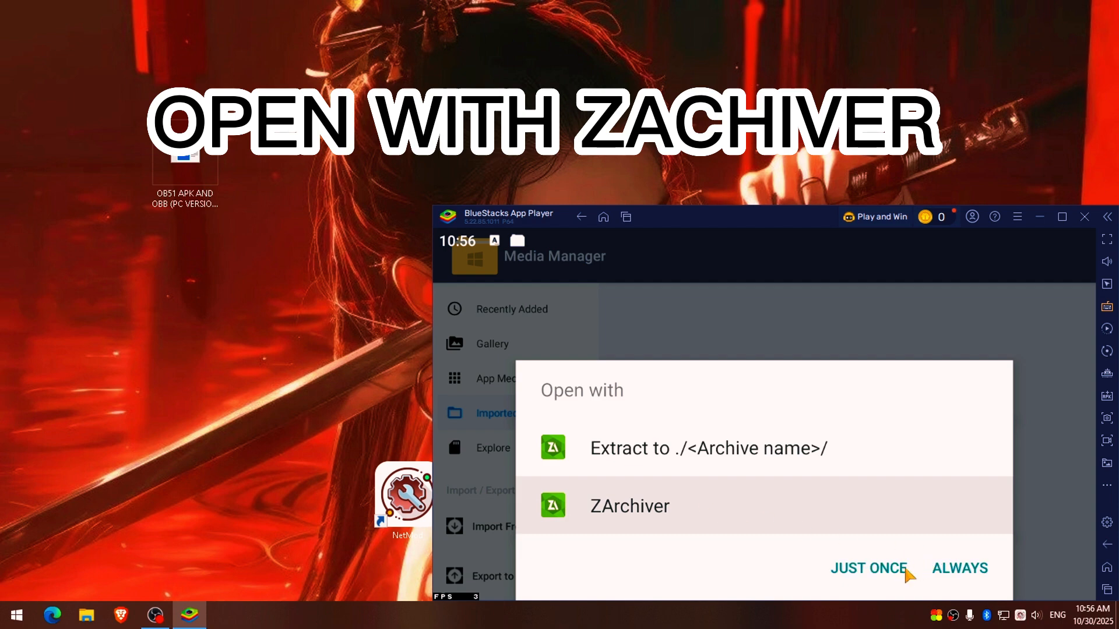
{"action": "left_click", "coordinate": [867, 568]}
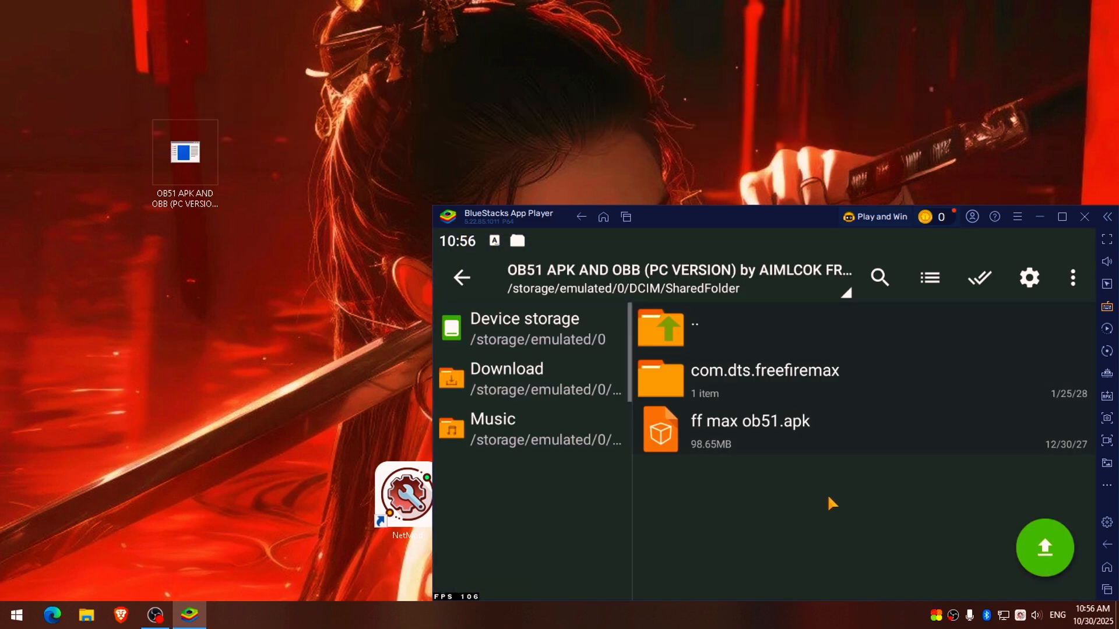
Install Free Fire MAX from ff max ob51.apk inside the archive.
{"action": "left_click", "coordinate": [751, 429]}
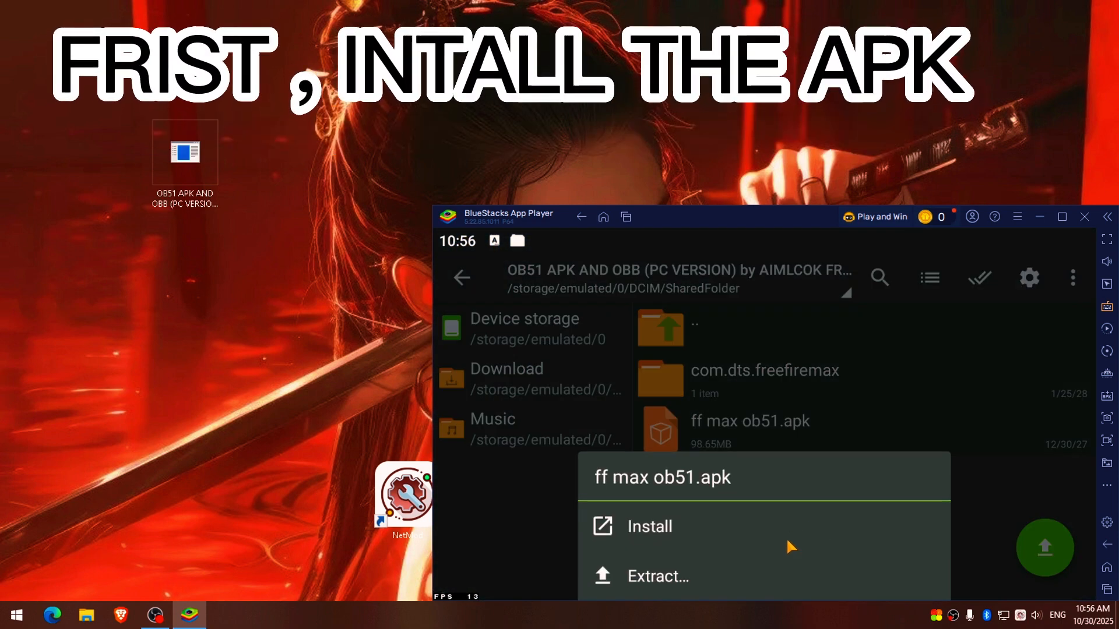
{"action": "left_click", "coordinate": [651, 527]}
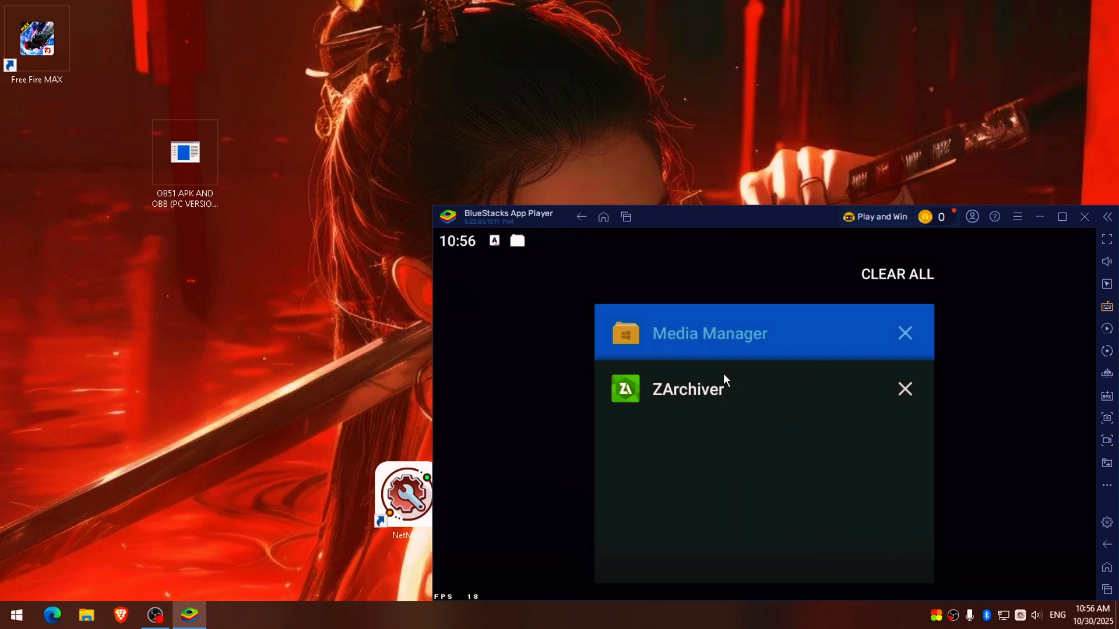
Switch back to ZArchiver at the Android folder with the com.dts.freefiremax data copied.
{"action": "left_click", "coordinate": [905, 333]}
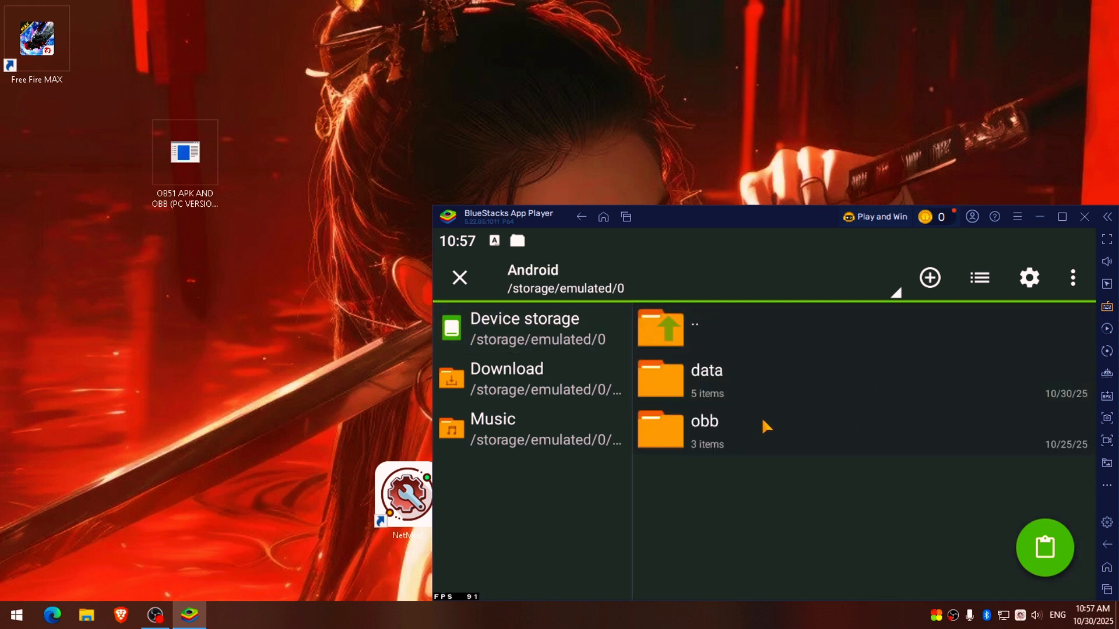
Paste the com.dts.freefiremax data into Android/obb to begin extraction.
{"action": "left_click", "coordinate": [706, 429]}
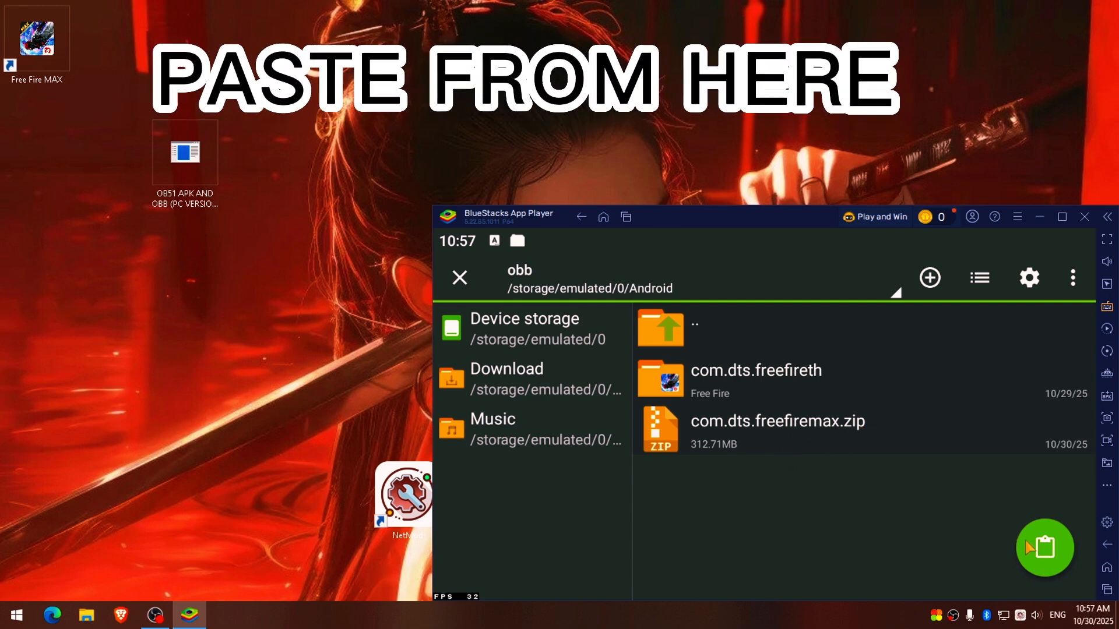
{"action": "left_click", "coordinate": [1044, 548]}
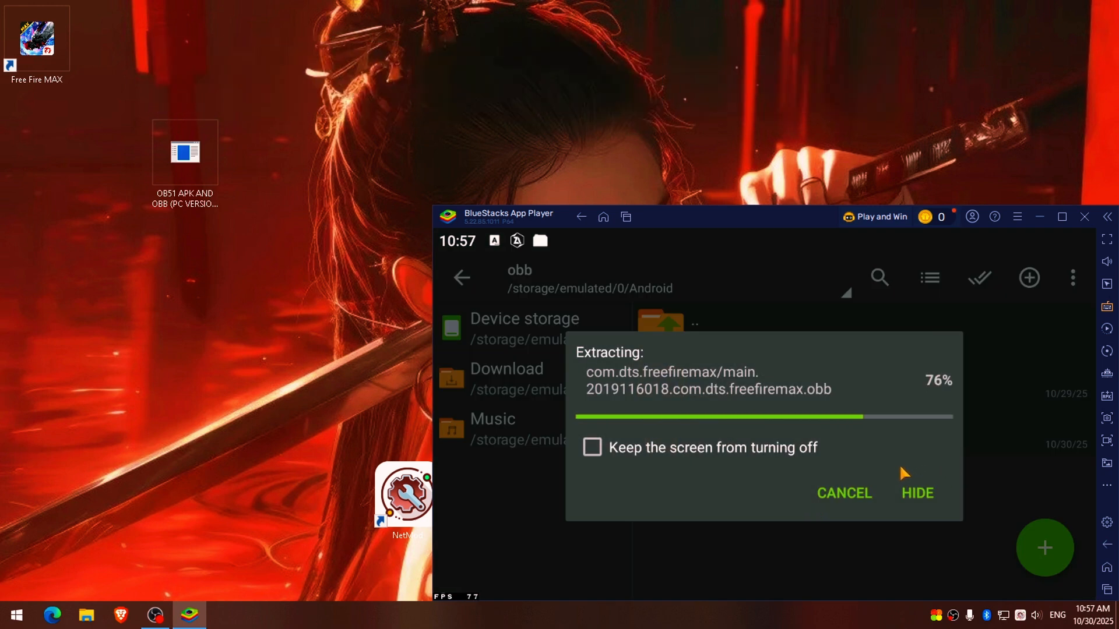
{"action": "mouse_move", "coordinate": [896, 434]}
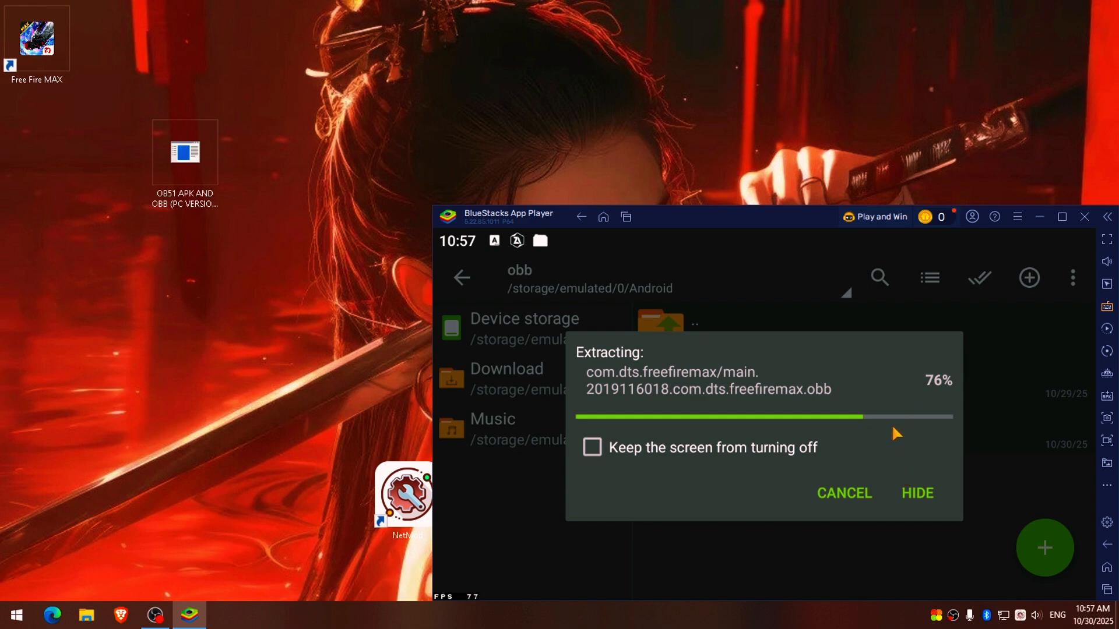